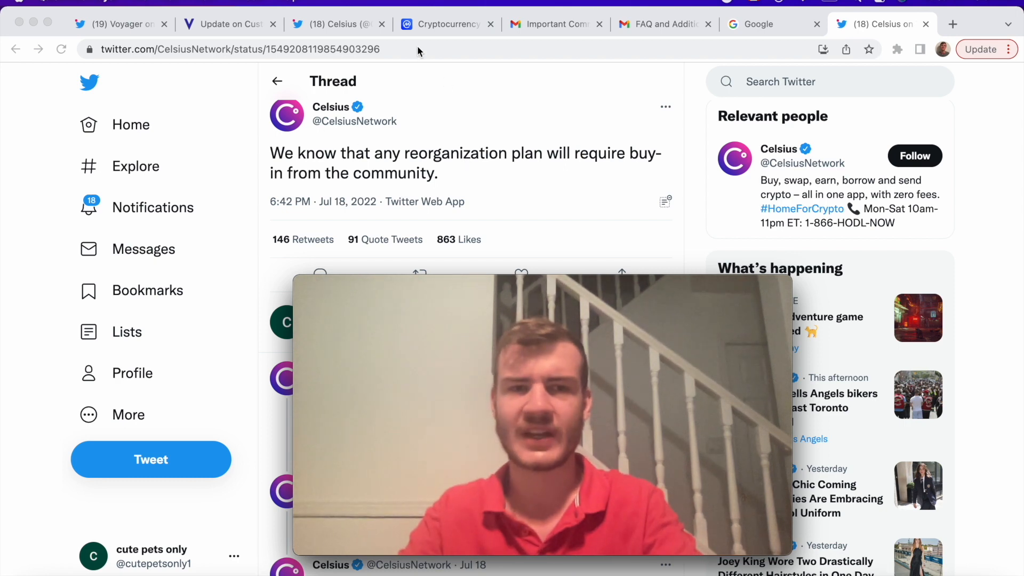
pyautogui.moveTo(465, 156)
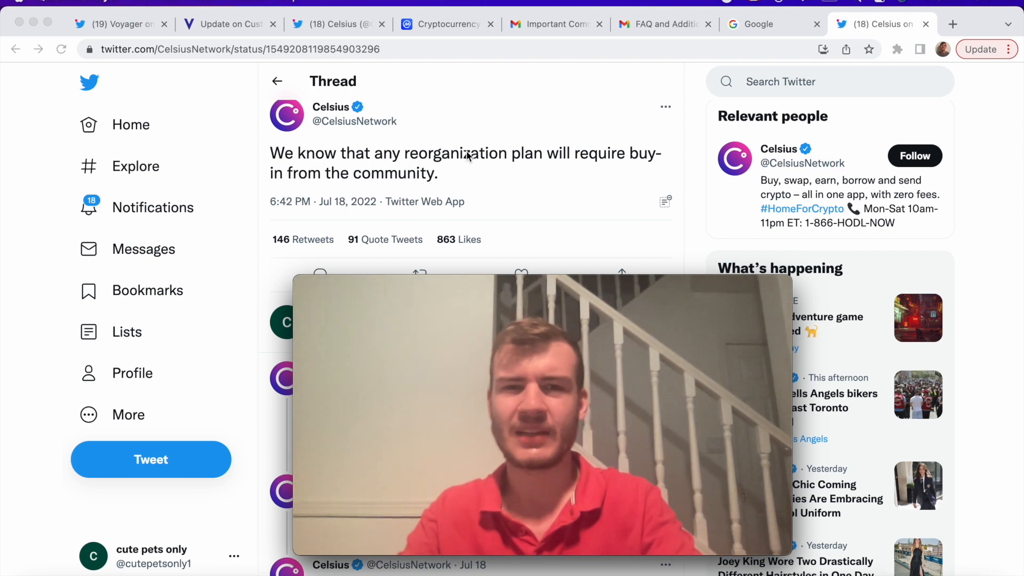
pyautogui.moveTo(599, 198)
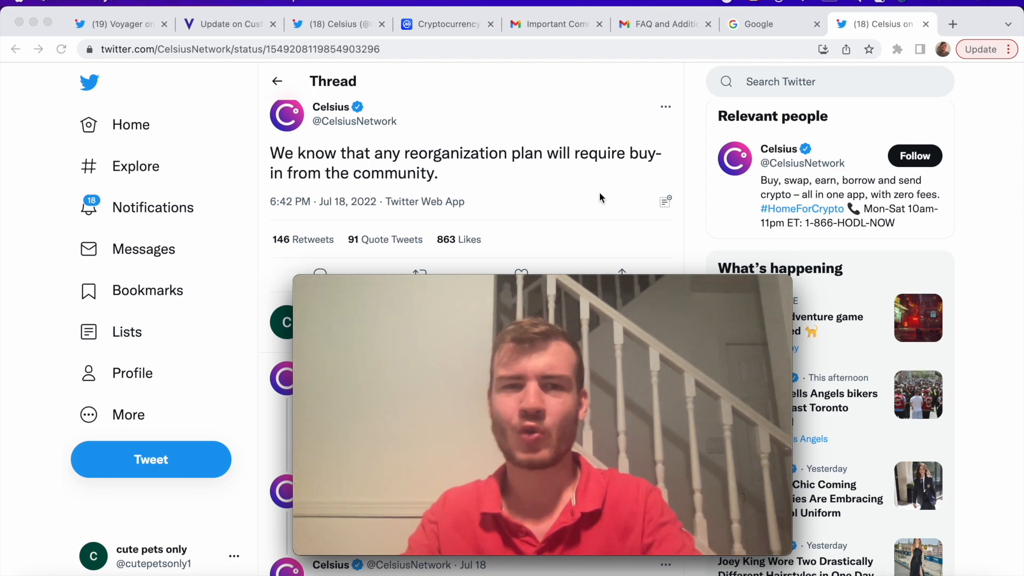
# - Scroll down the Celsius thread to the replies about filing a plan and Stretto claims
pyautogui.scroll(-3)
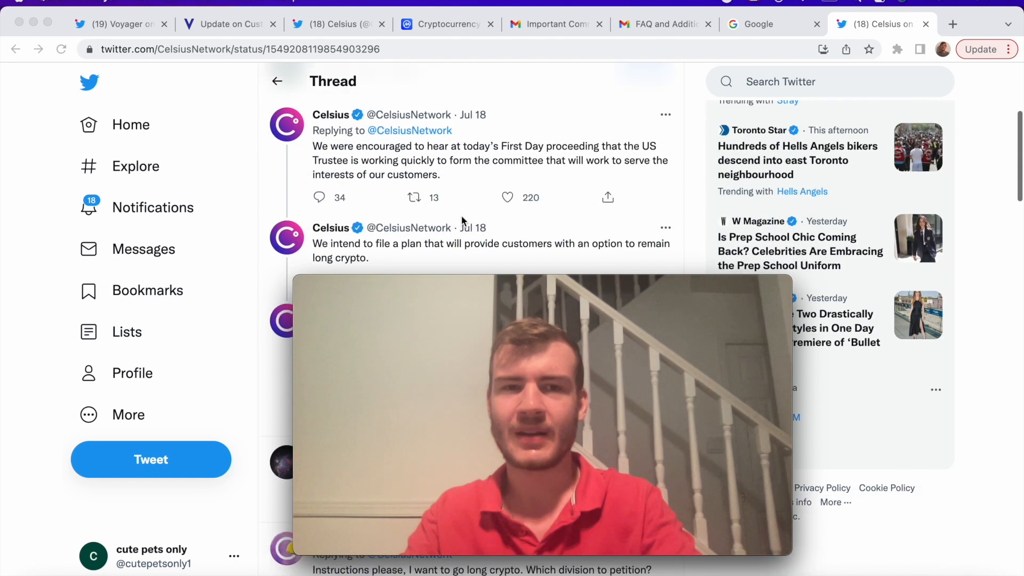
pyautogui.moveTo(483, 97)
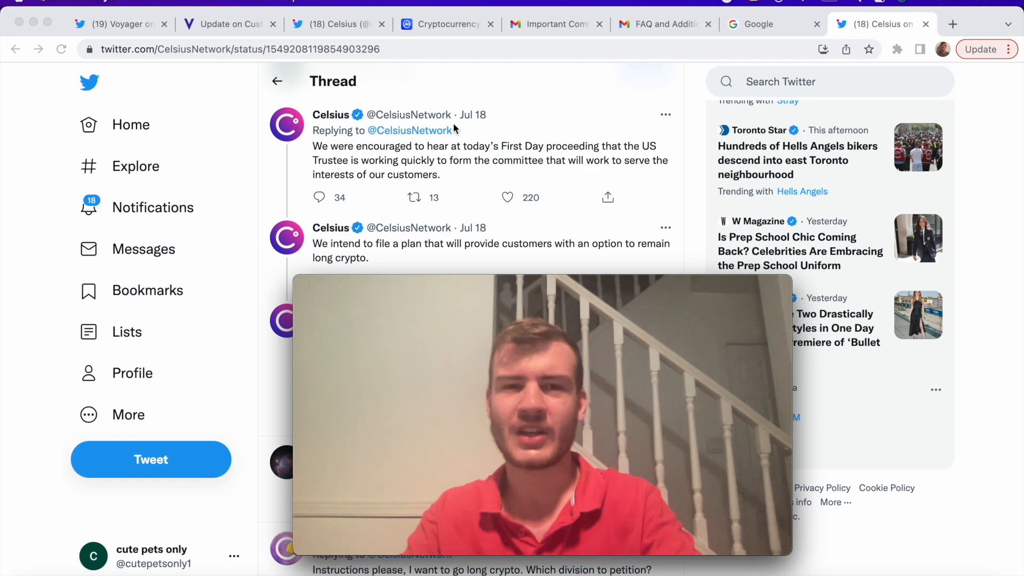
pyautogui.moveTo(529, 165)
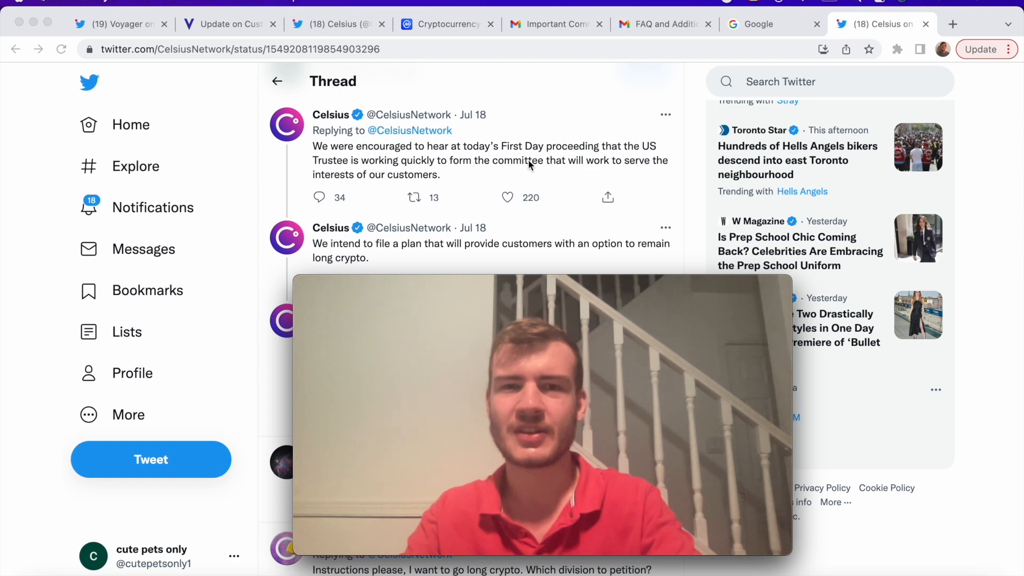
pyautogui.moveTo(410, 182)
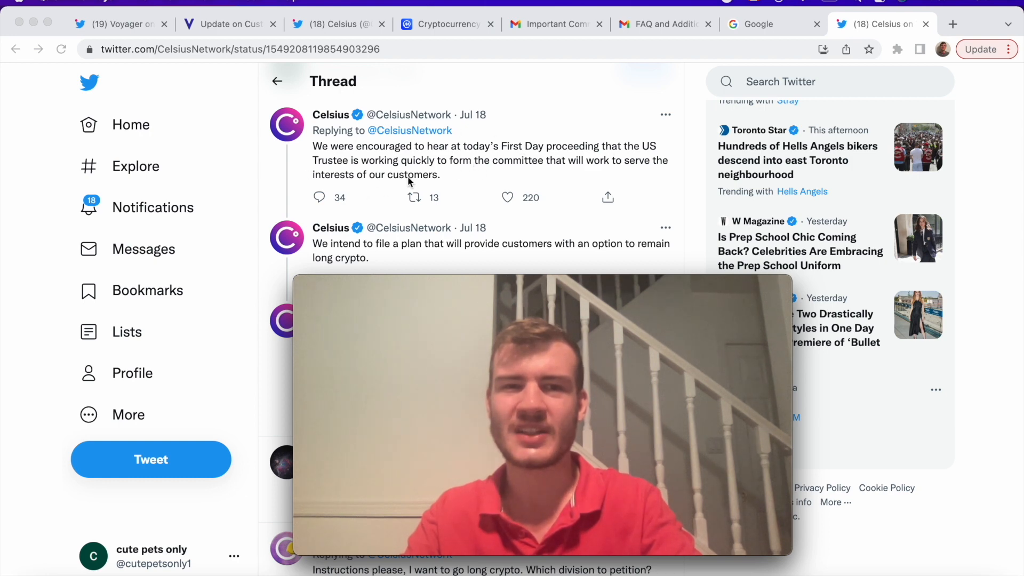
pyautogui.moveTo(551, 179)
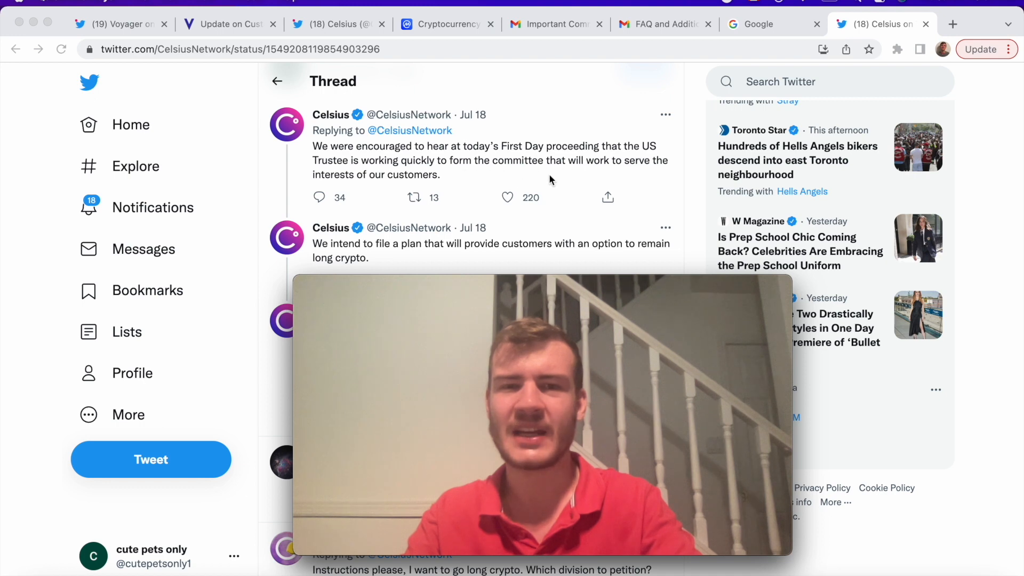
pyautogui.moveTo(455, 190)
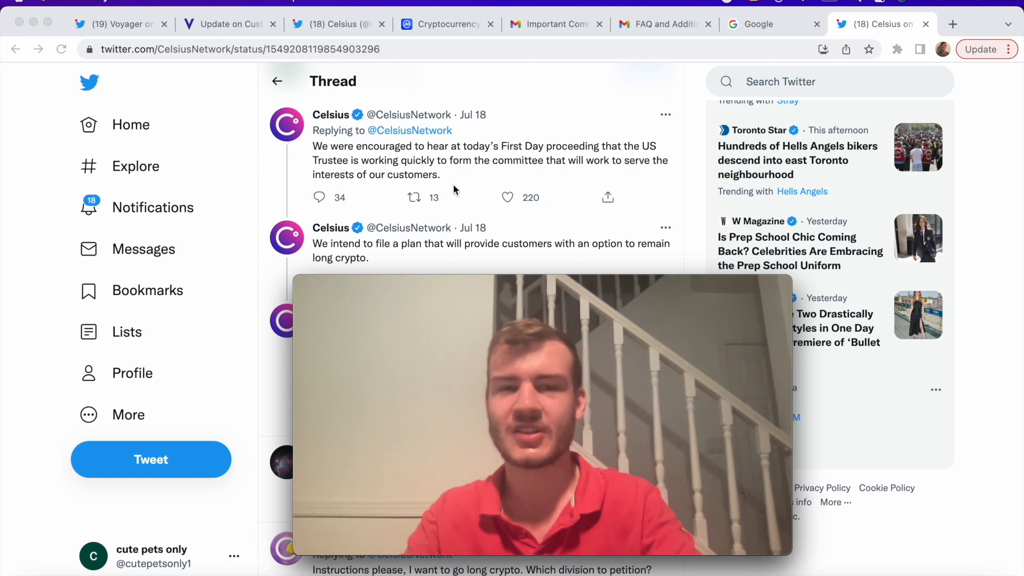
pyautogui.moveTo(490, 206)
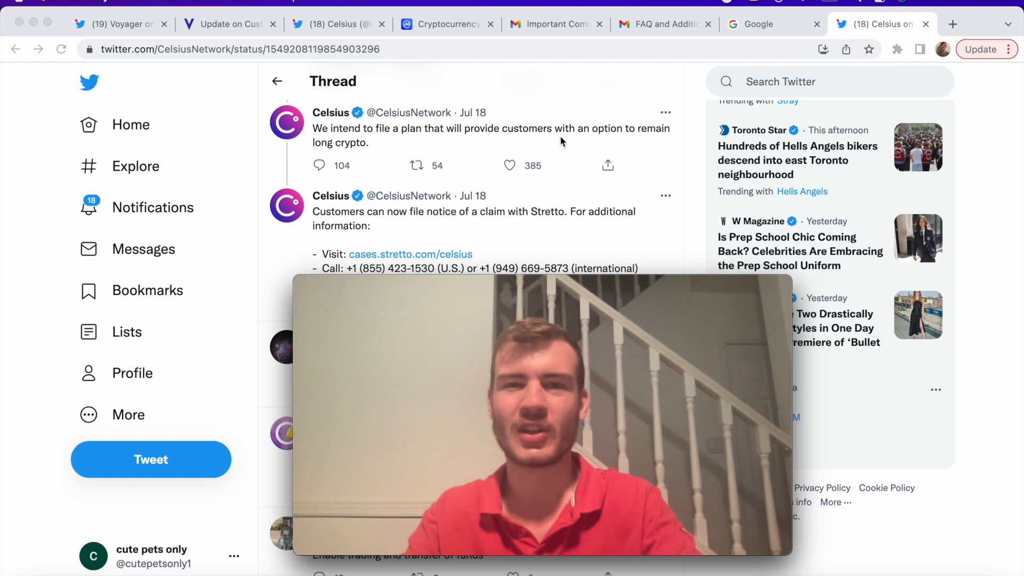
pyautogui.moveTo(355, 159)
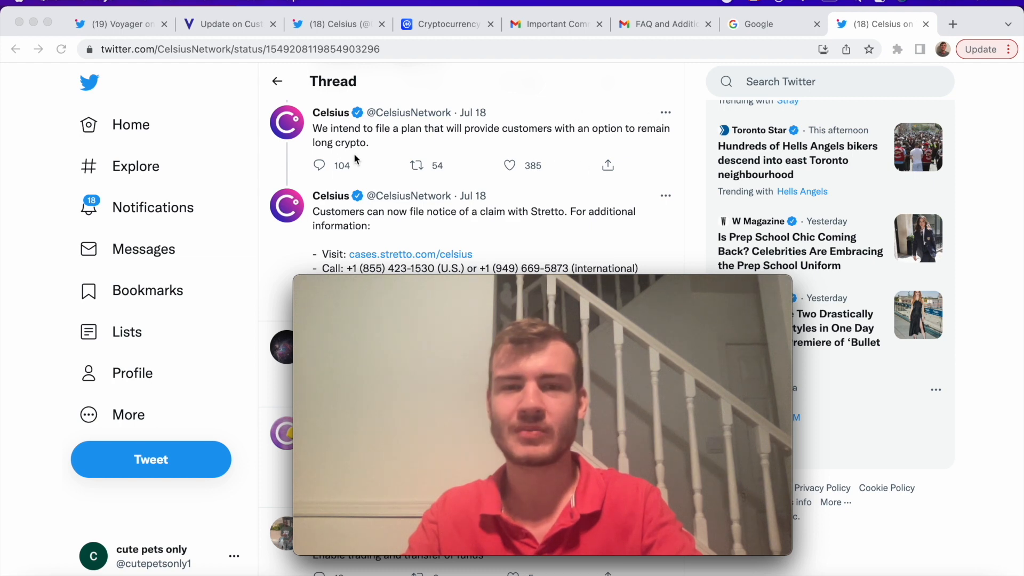
pyautogui.moveTo(358, 155)
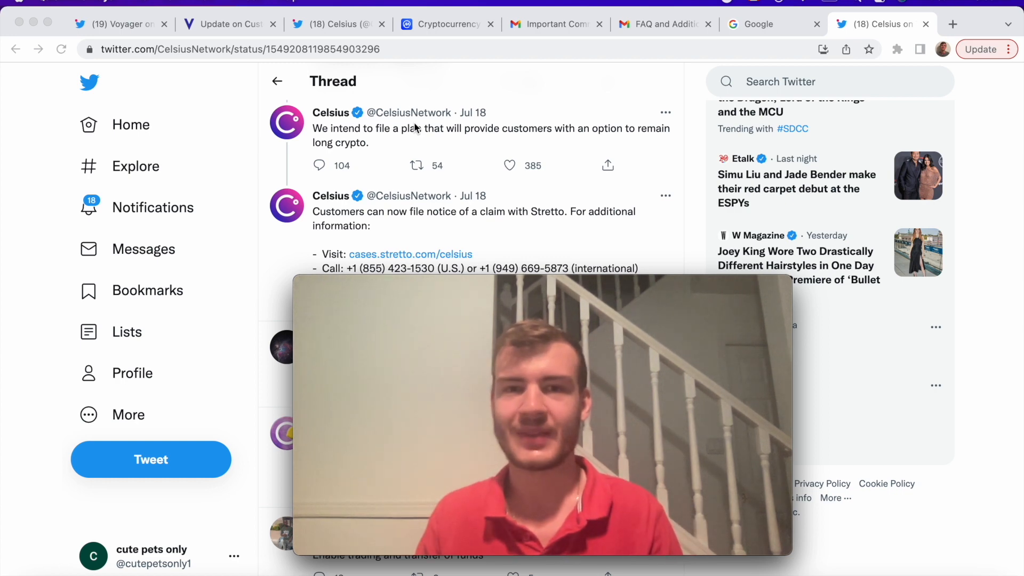
pyautogui.moveTo(509, 154)
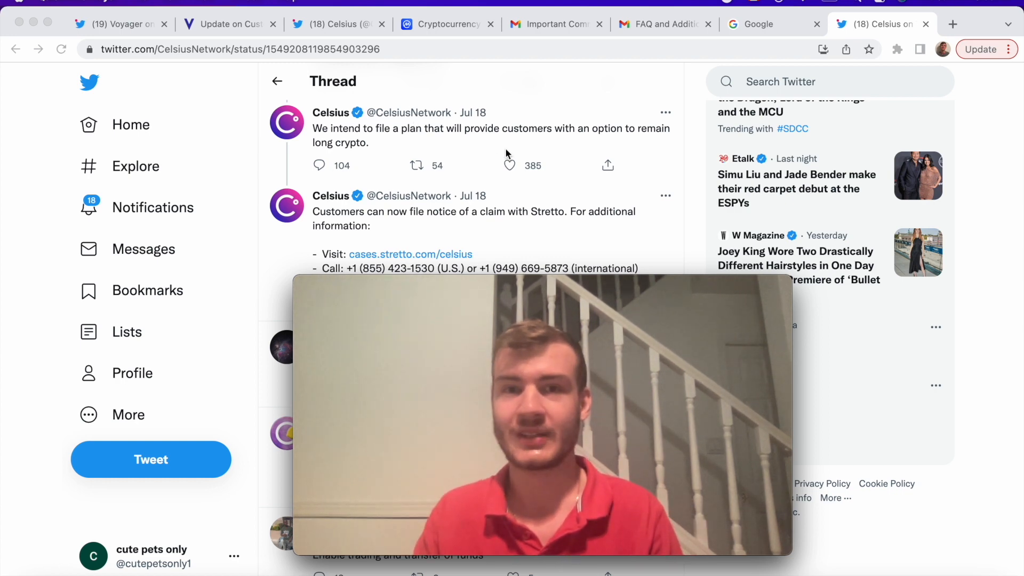
pyautogui.moveTo(327, 153)
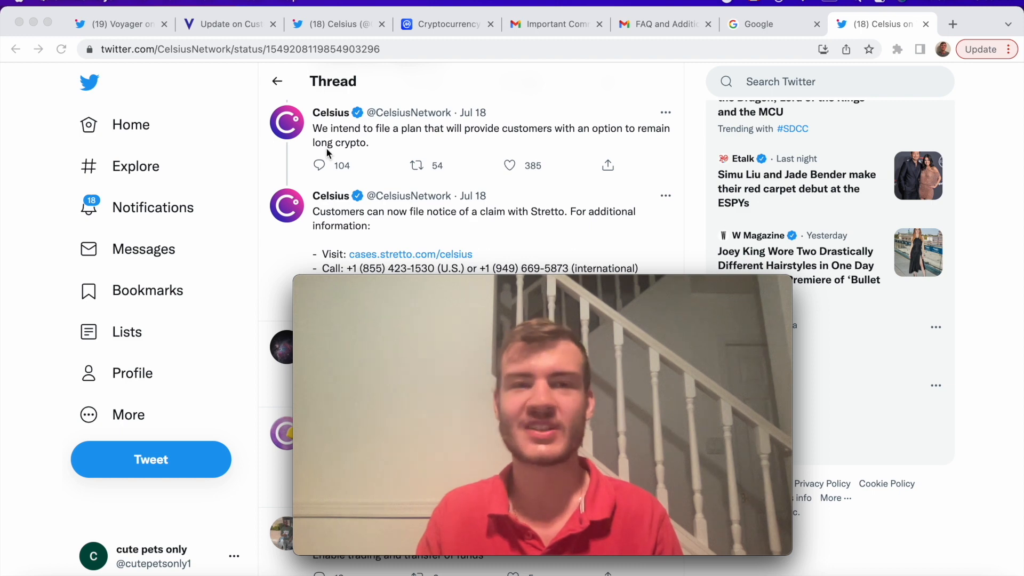
pyautogui.moveTo(348, 136)
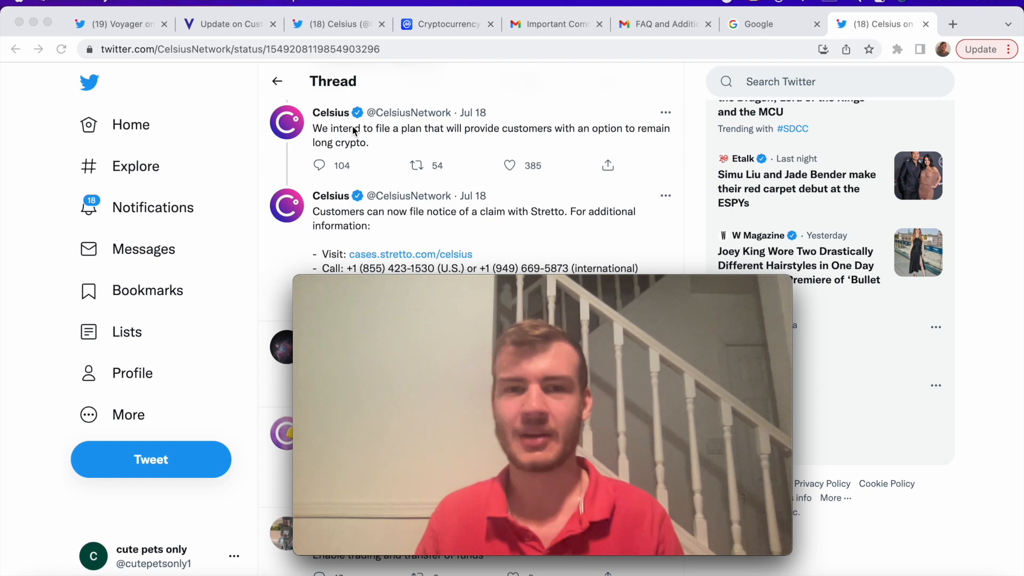
# - Reach the Stretto contact tweet, then switch to the first browser tab with Voyager's thread
pyautogui.scroll(-3)
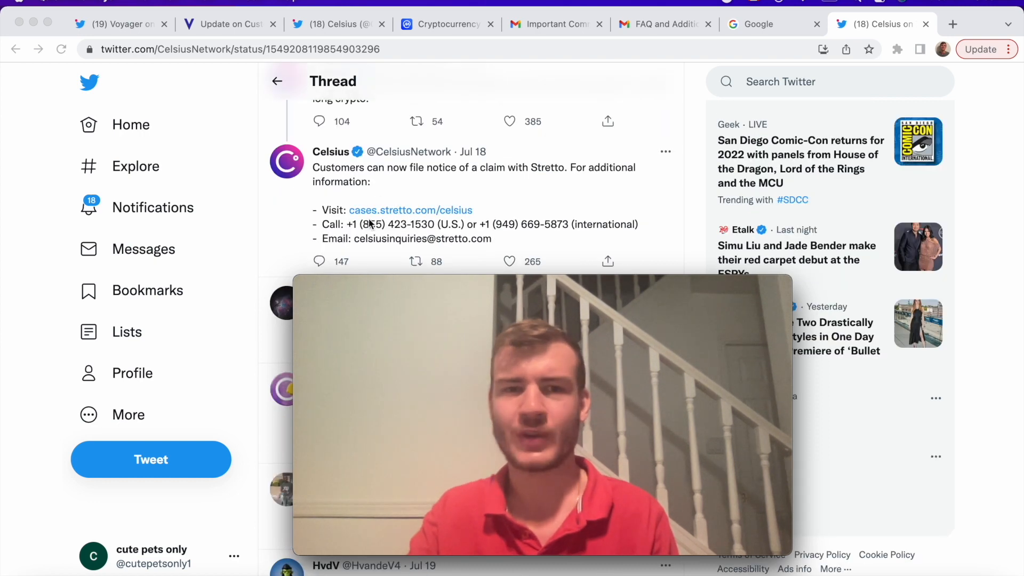
pyautogui.moveTo(558, 183)
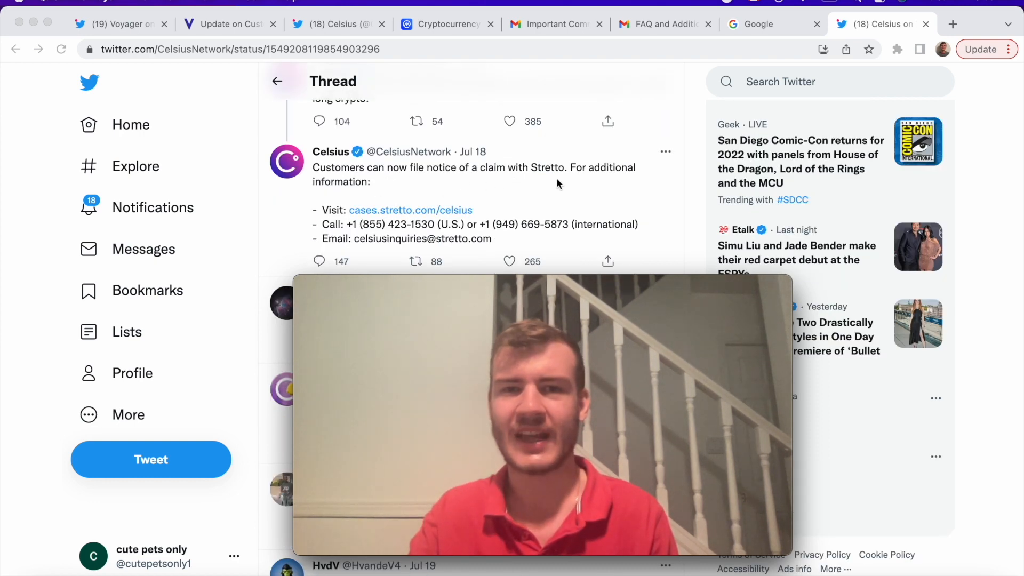
pyautogui.moveTo(511, 217)
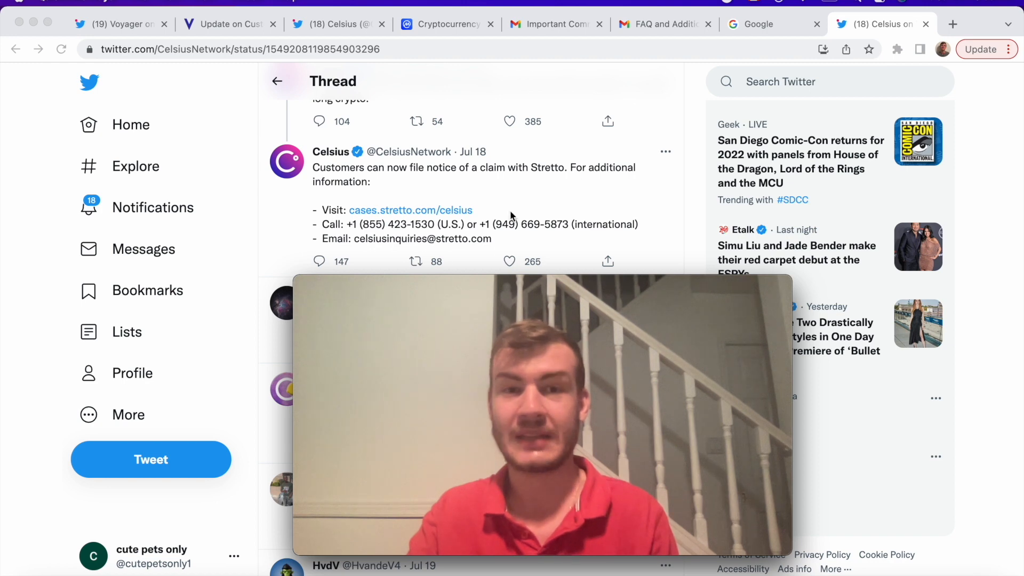
pyautogui.moveTo(456, 201)
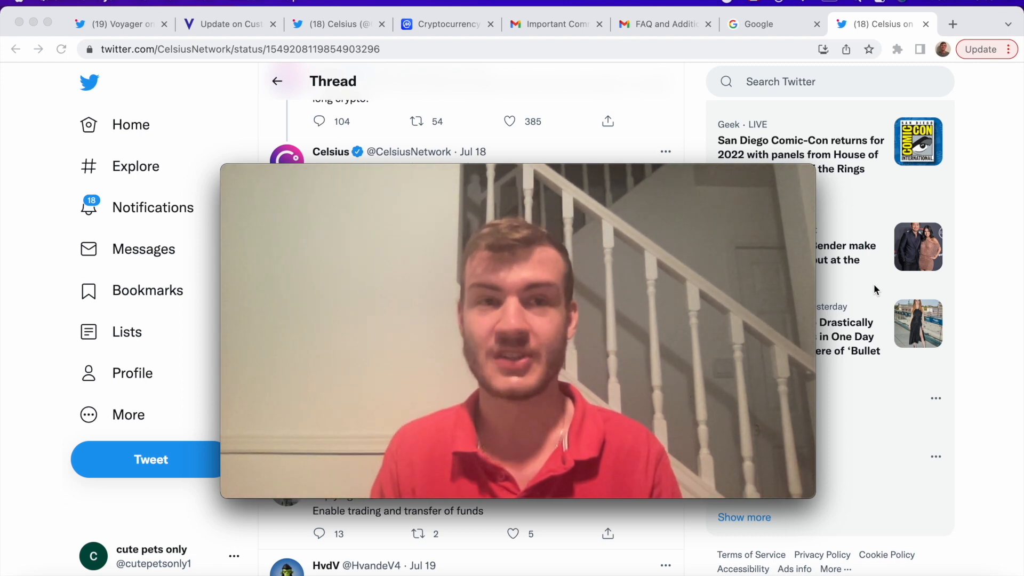
pyautogui.click(117, 24)
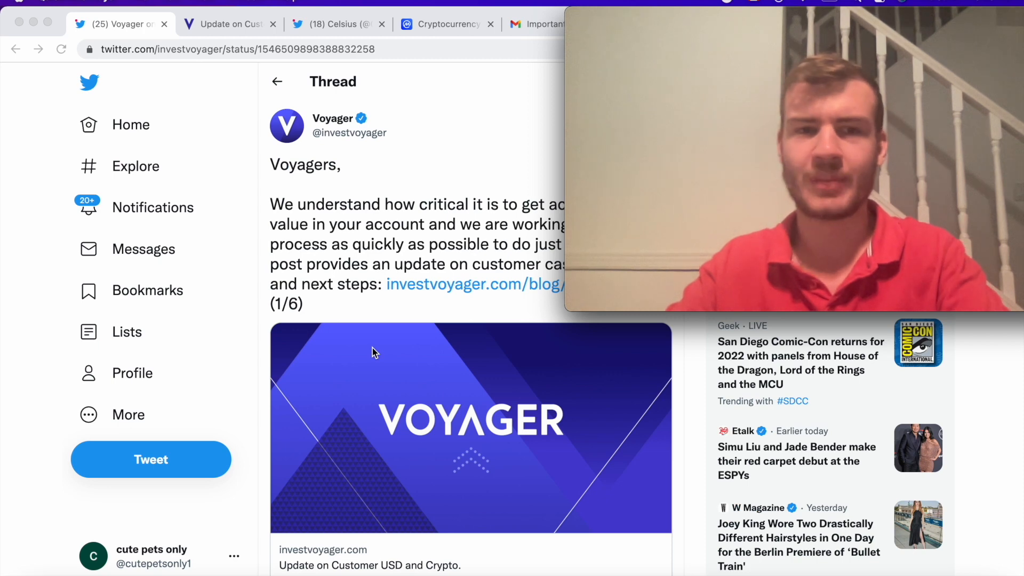
# - Read down the Voyager 'Update on Customer USD and Crypto' thread to tweet 5/6 and its link preview
pyautogui.scroll(-3)
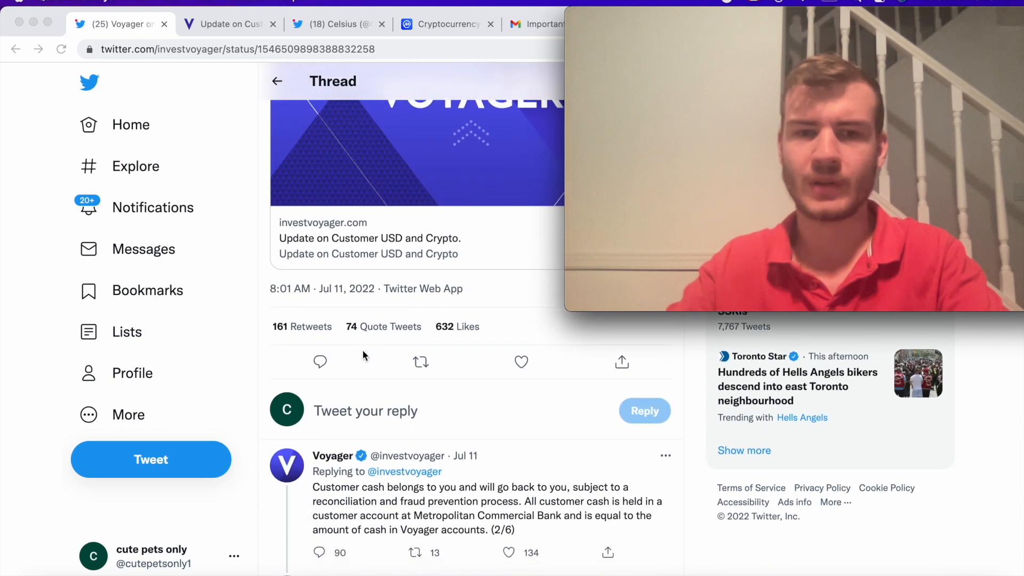
pyautogui.scroll(-3)
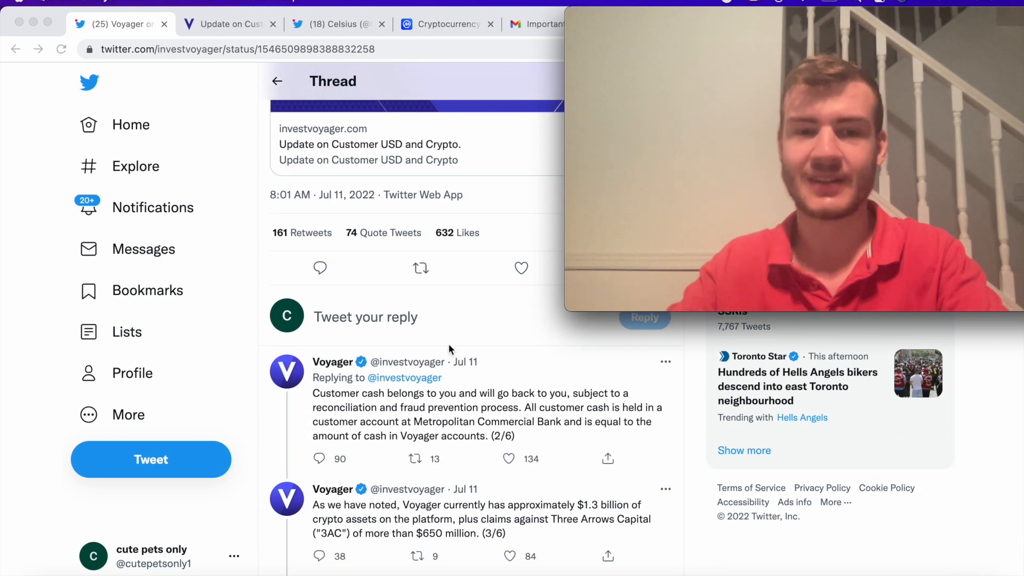
pyautogui.moveTo(443, 377)
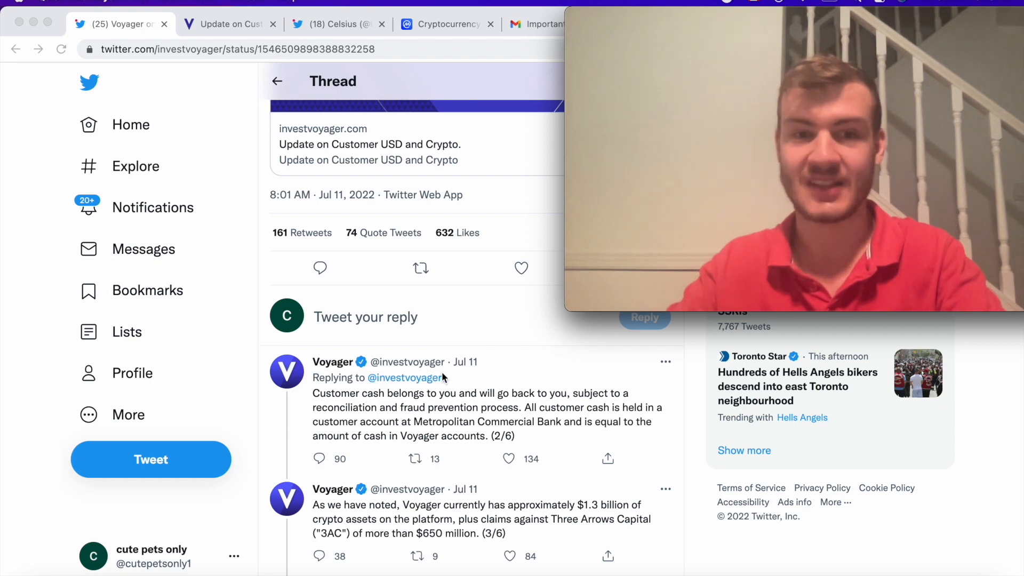
pyautogui.scroll(-3)
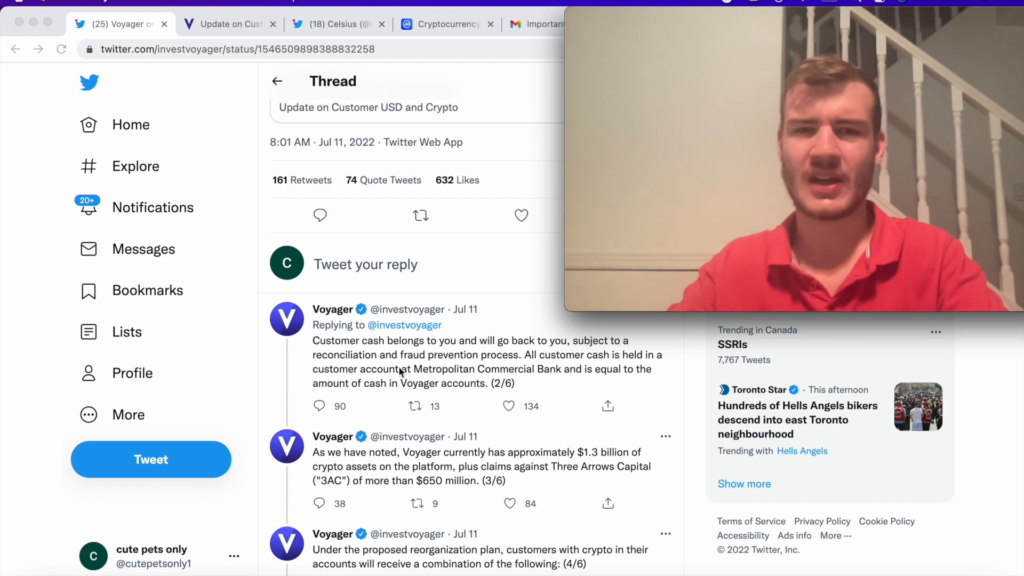
pyautogui.moveTo(513, 369)
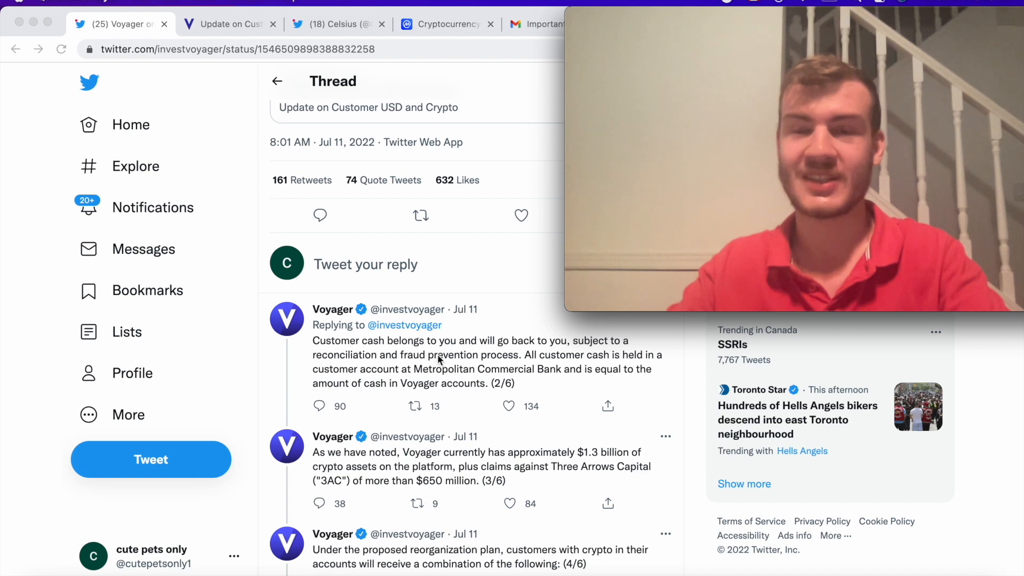
pyautogui.scroll(-3)
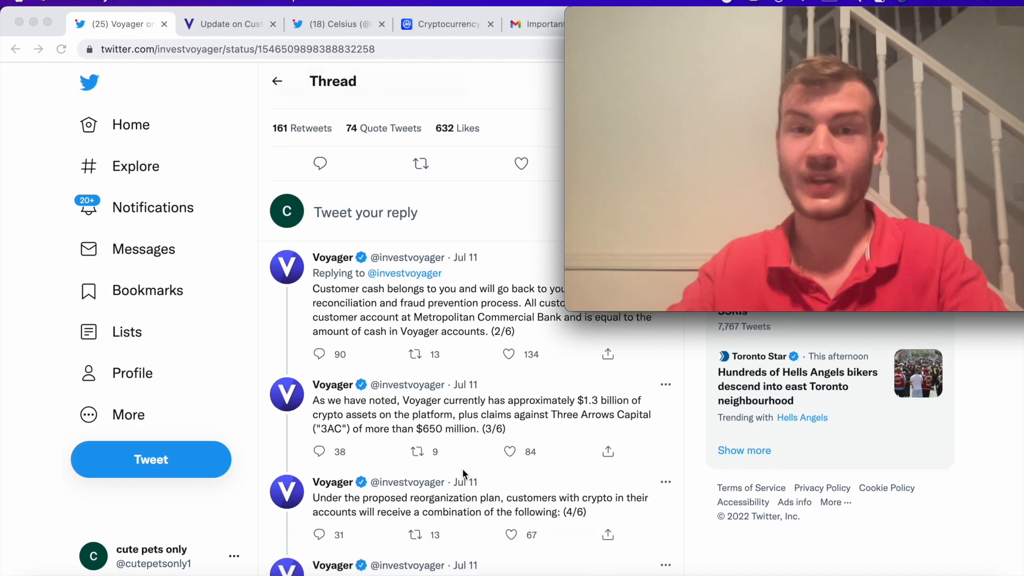
pyautogui.scroll(-3)
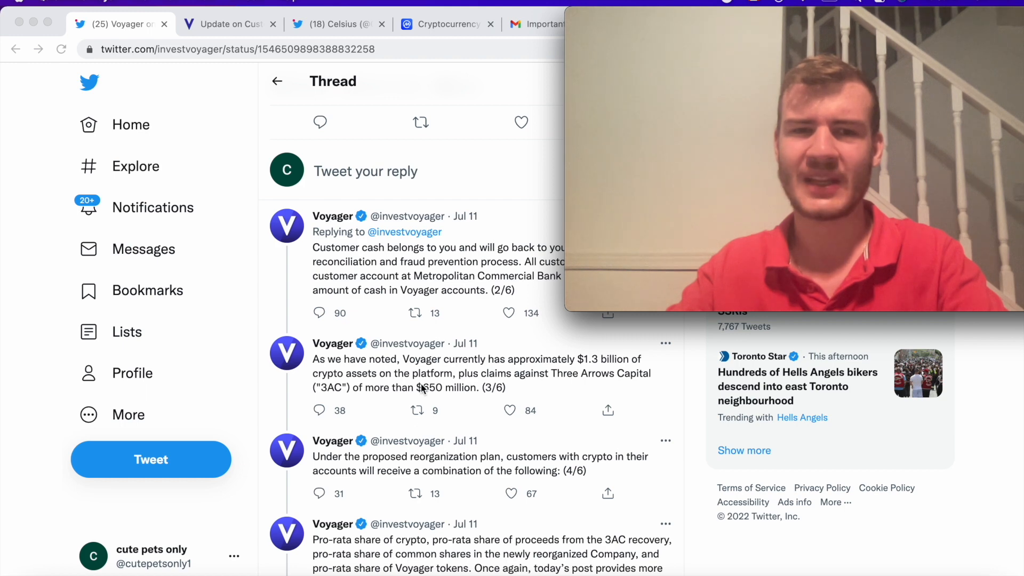
pyautogui.moveTo(436, 411)
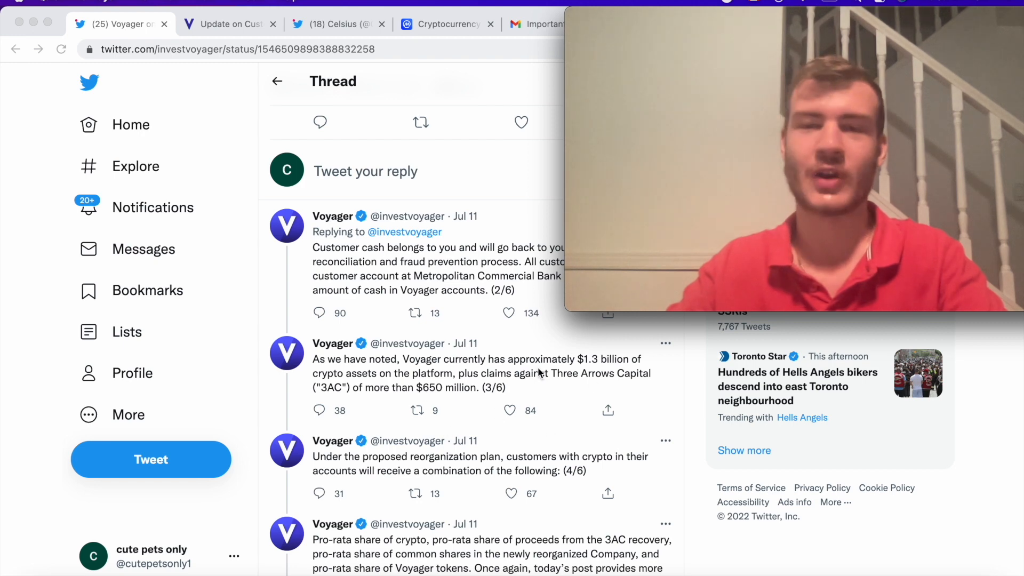
pyautogui.scroll(-3)
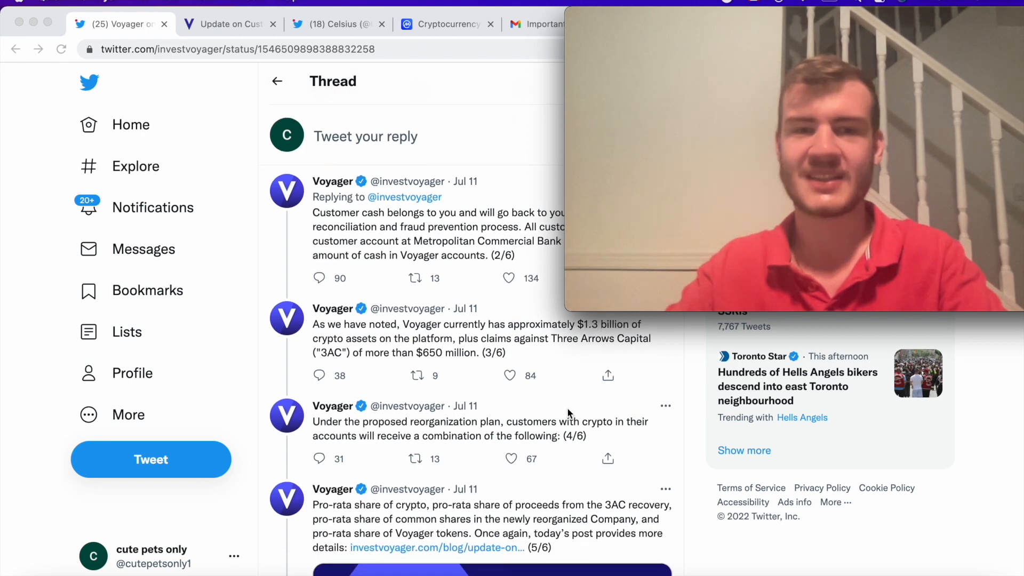
pyautogui.scroll(-3)
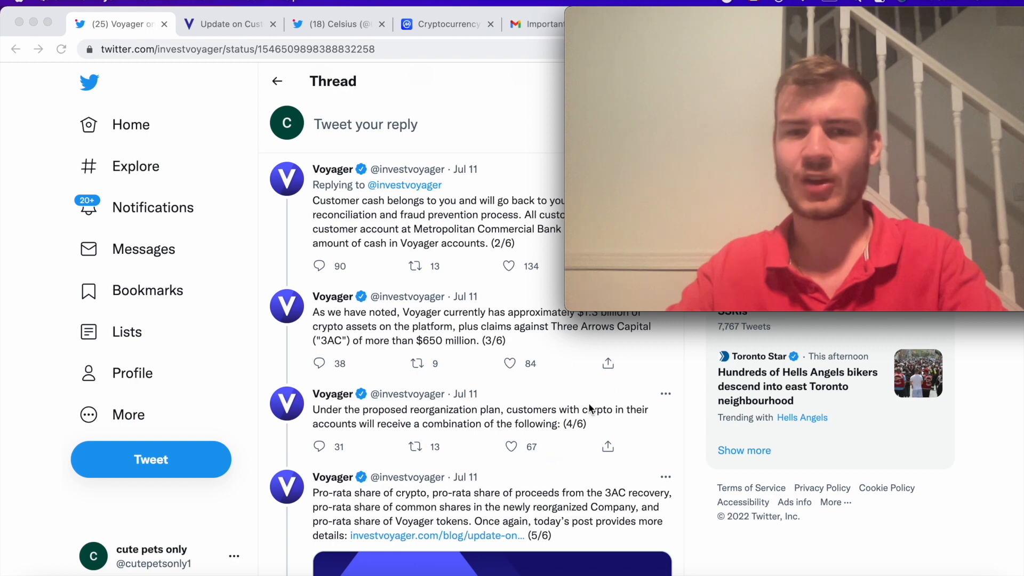
pyautogui.moveTo(444, 443)
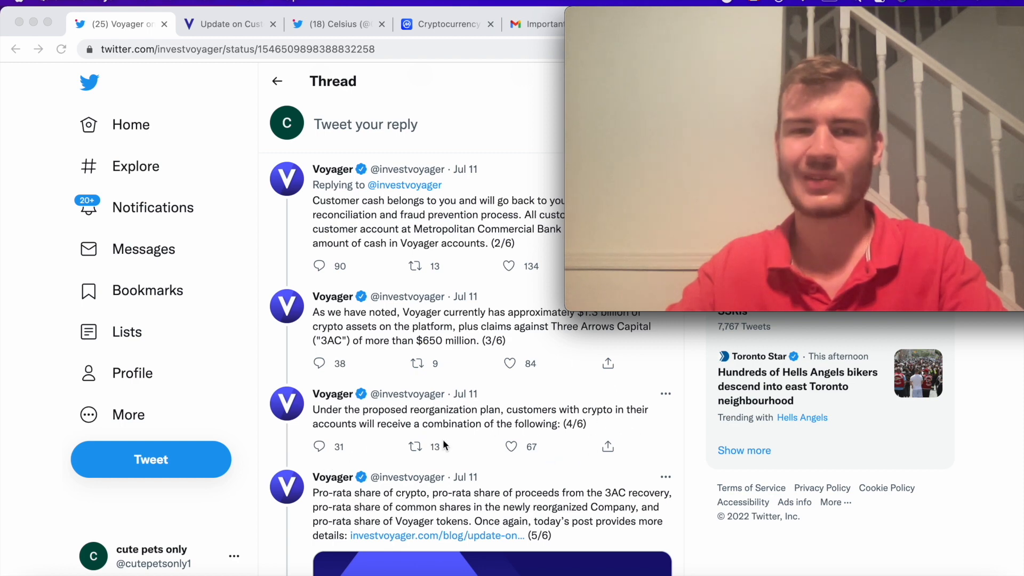
pyautogui.scroll(-3)
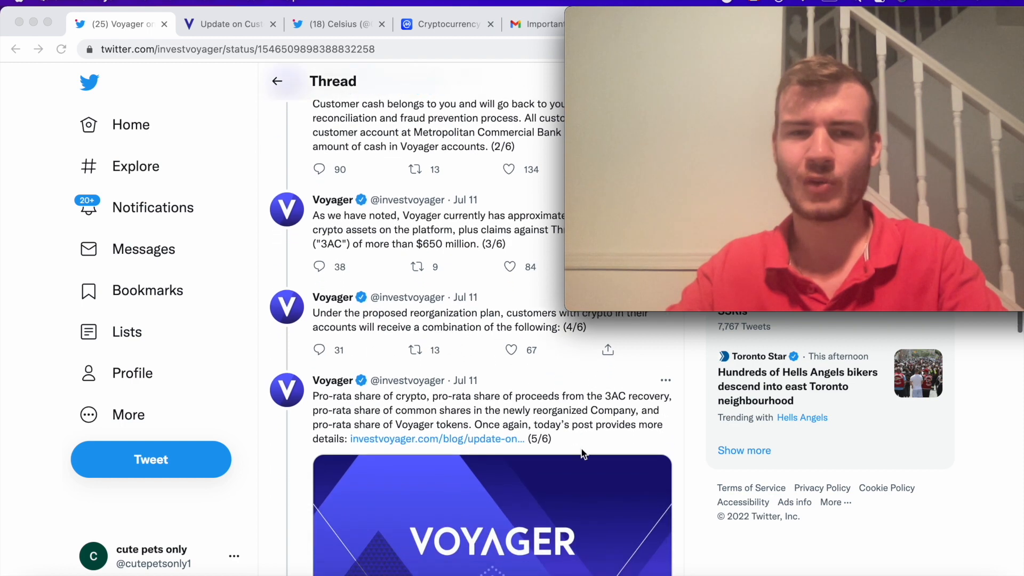
pyautogui.scroll(-3)
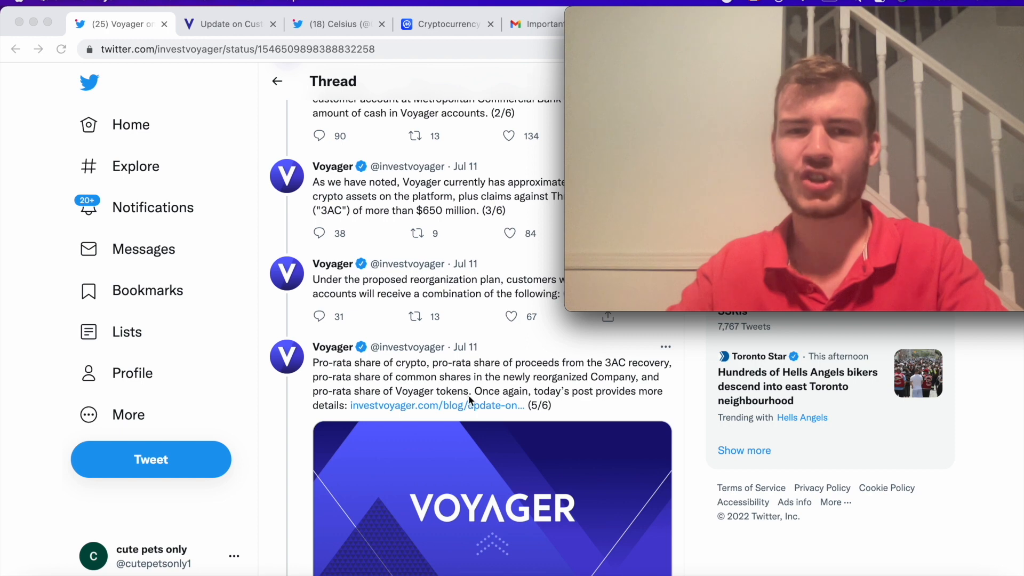
pyautogui.scroll(3)
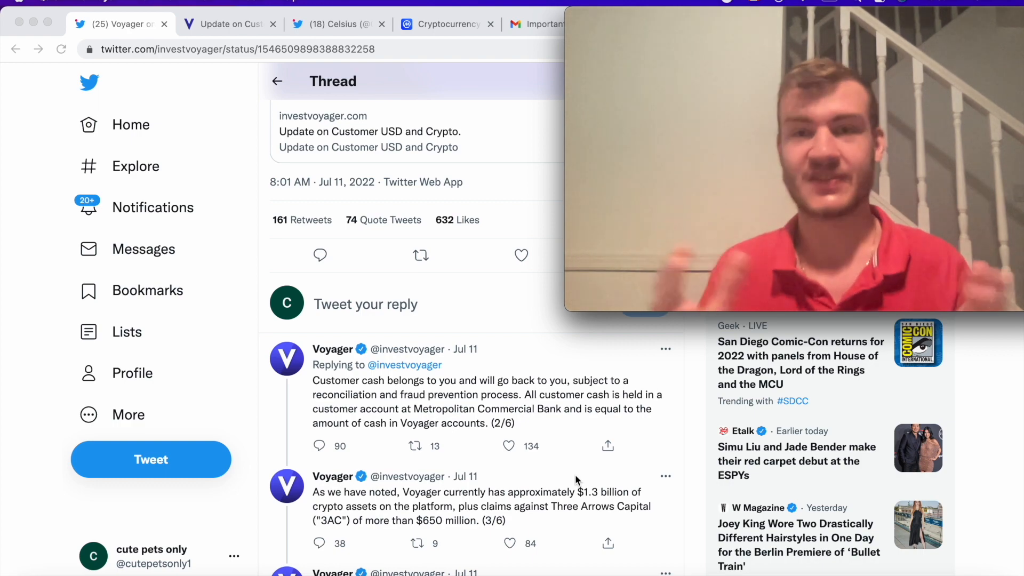
pyautogui.scroll(-3)
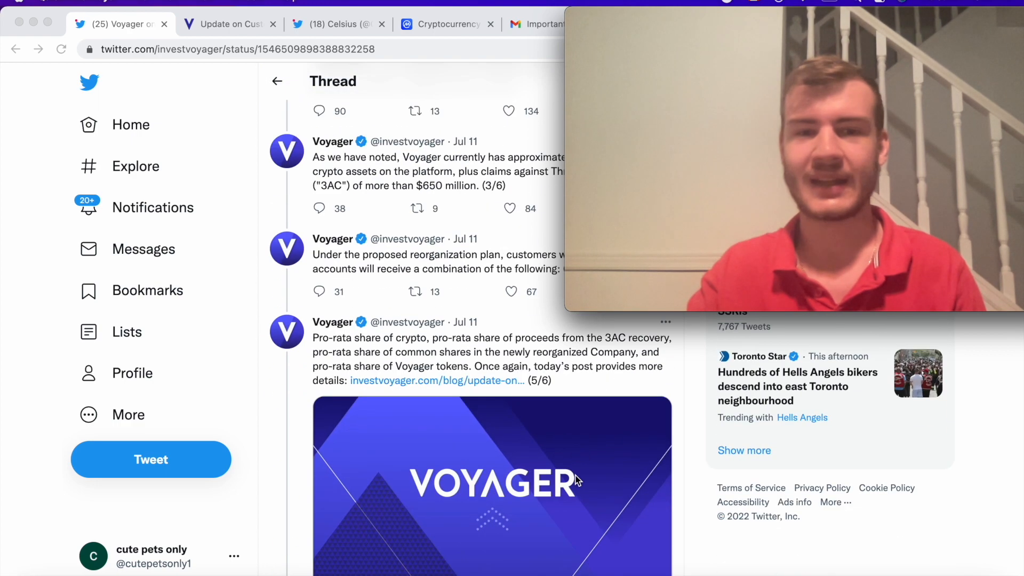
pyautogui.scroll(-3)
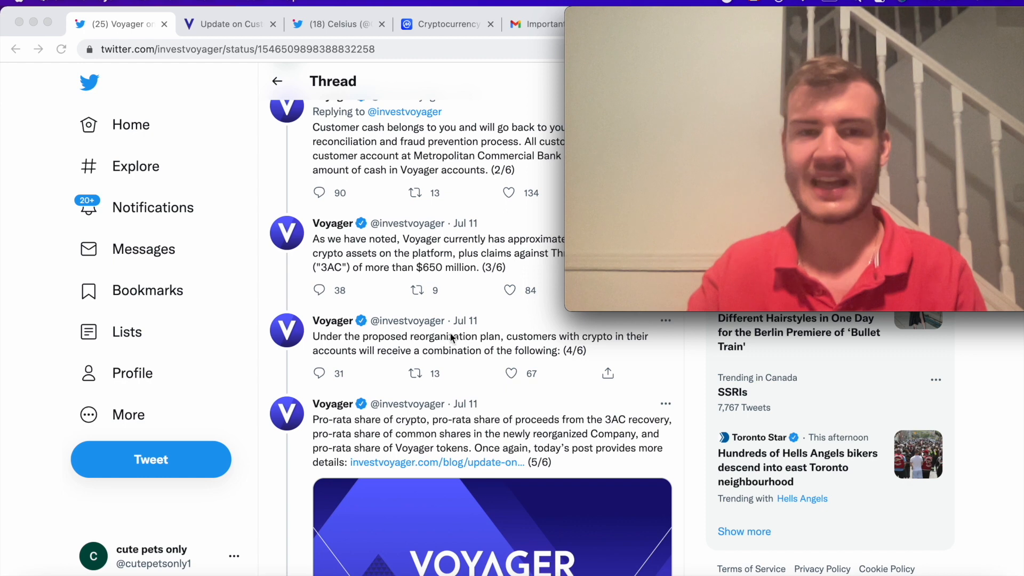
pyautogui.moveTo(510, 338)
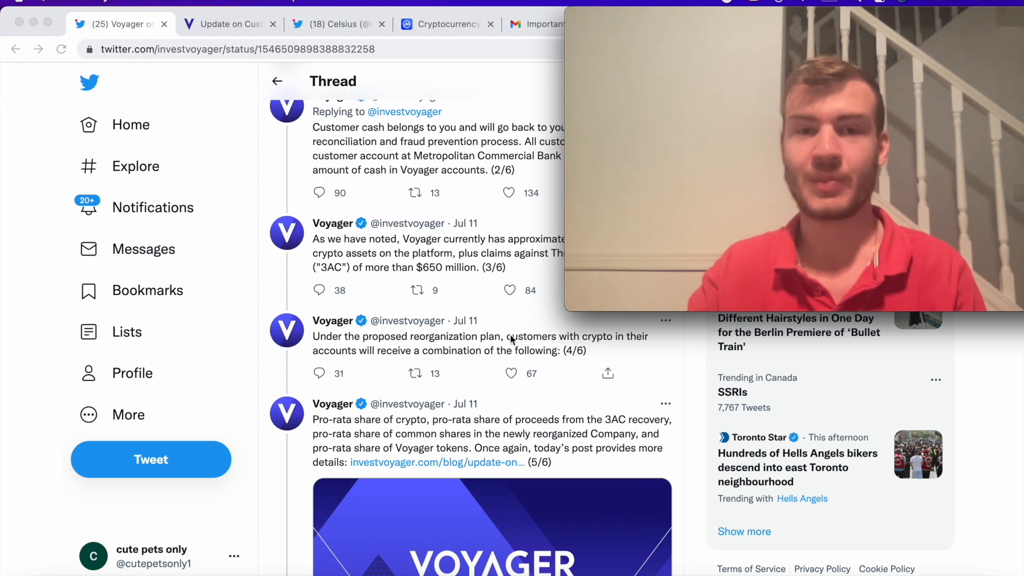
pyautogui.moveTo(394, 424)
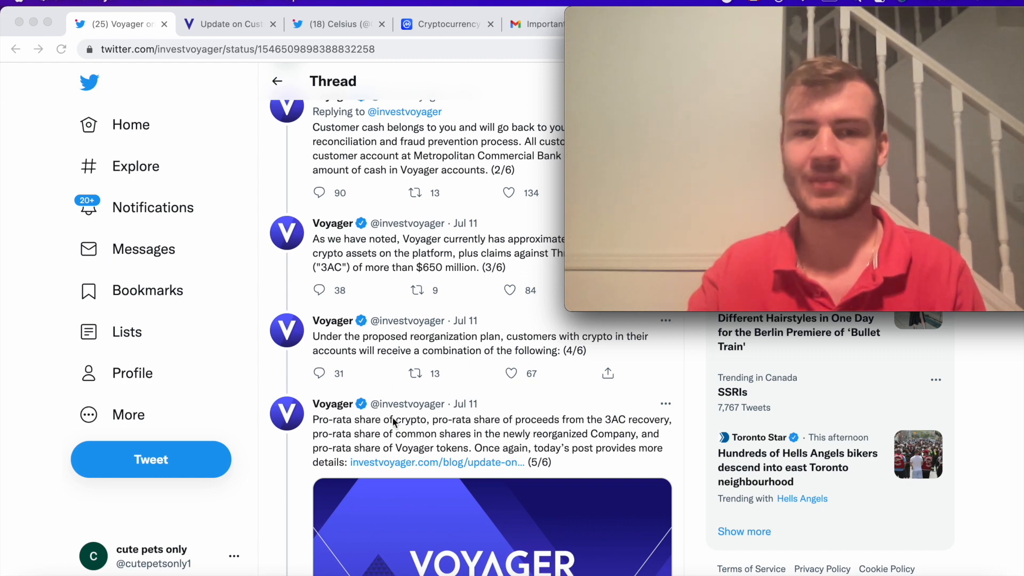
pyautogui.moveTo(614, 470)
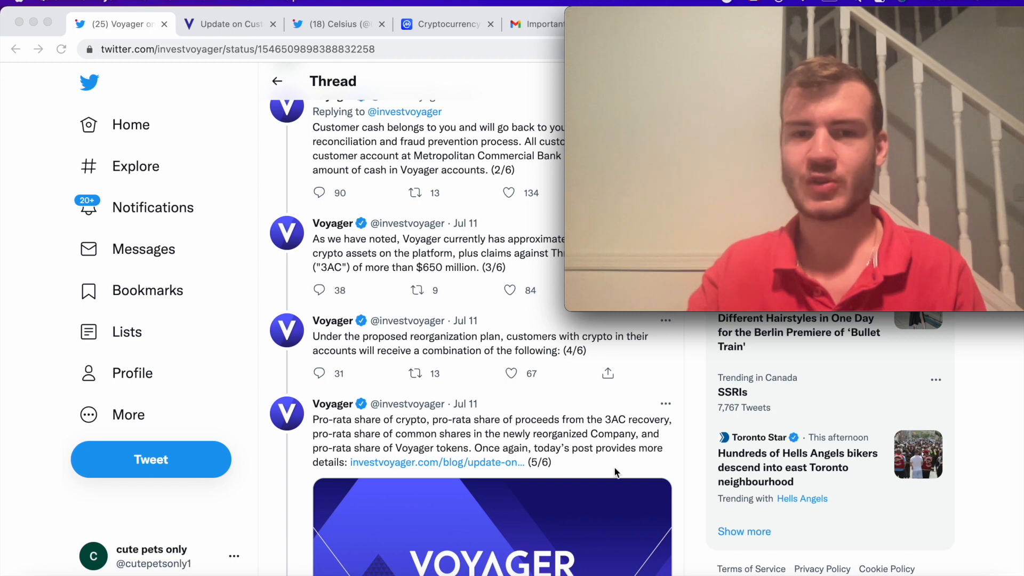
pyautogui.moveTo(484, 393)
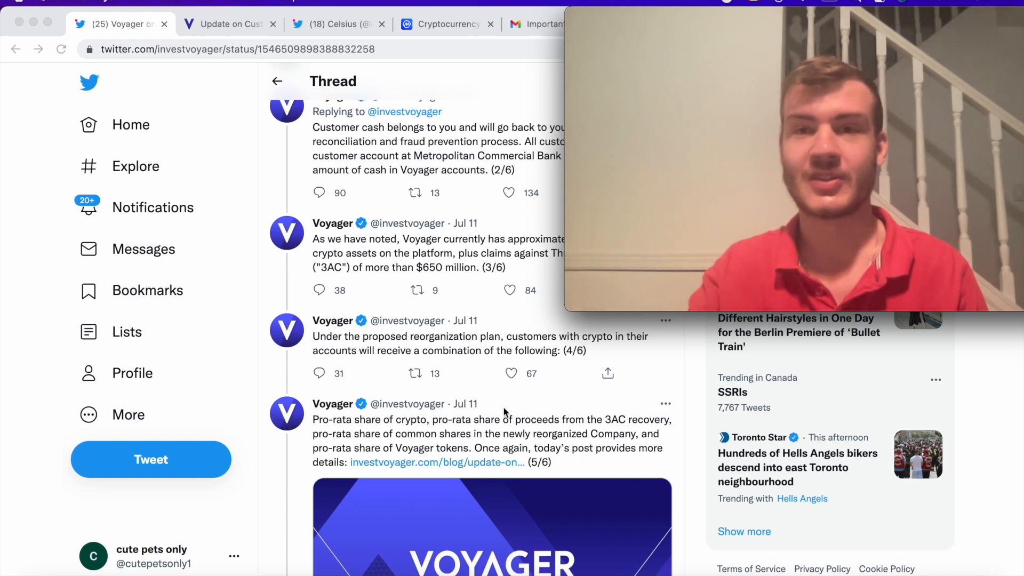
pyautogui.moveTo(519, 425)
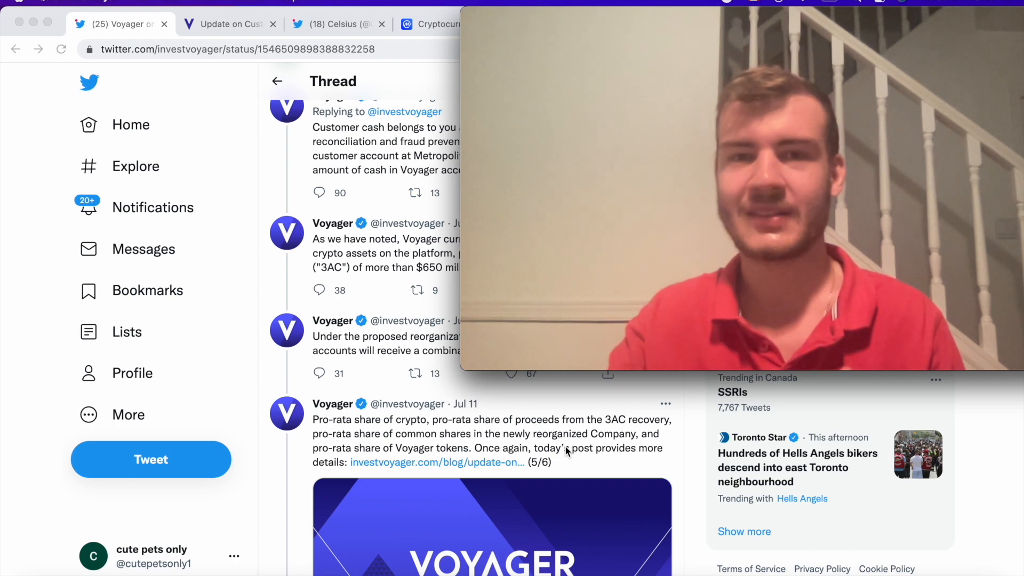
pyautogui.moveTo(437, 529)
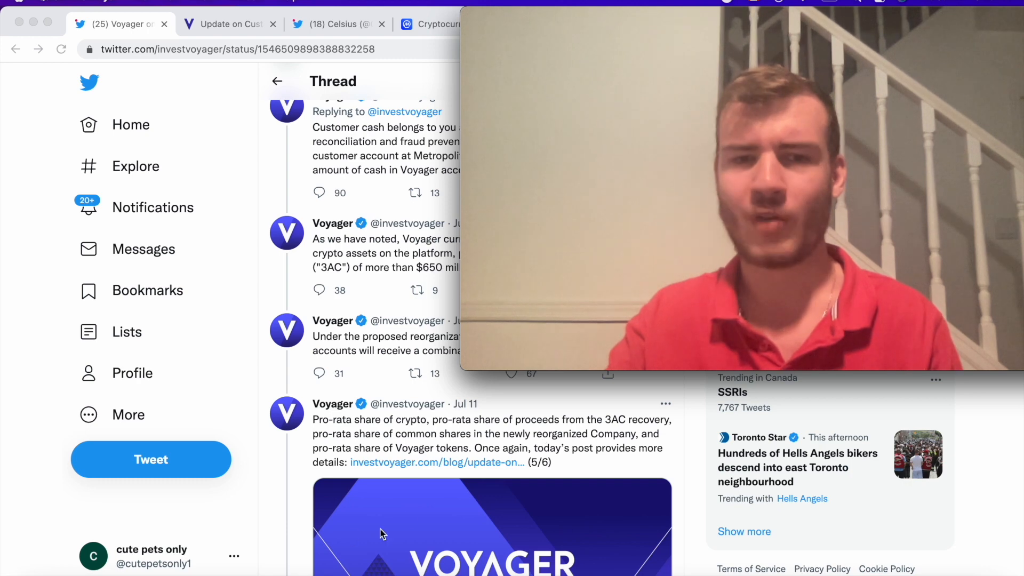
pyautogui.moveTo(415, 517)
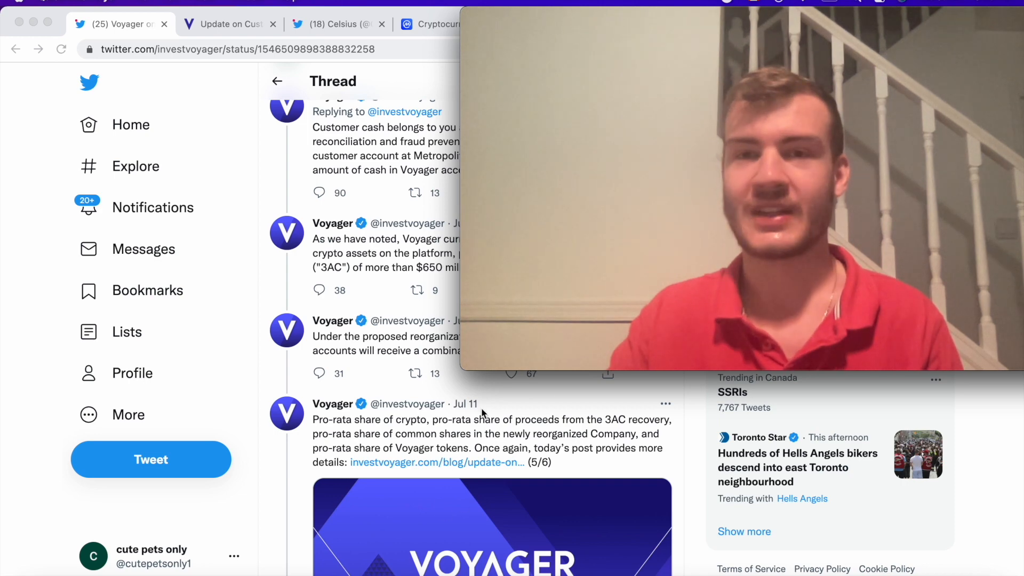
# - Scroll past the link preview to Voyager's final tweet 6/6 thanking customers
pyautogui.scroll(-3)
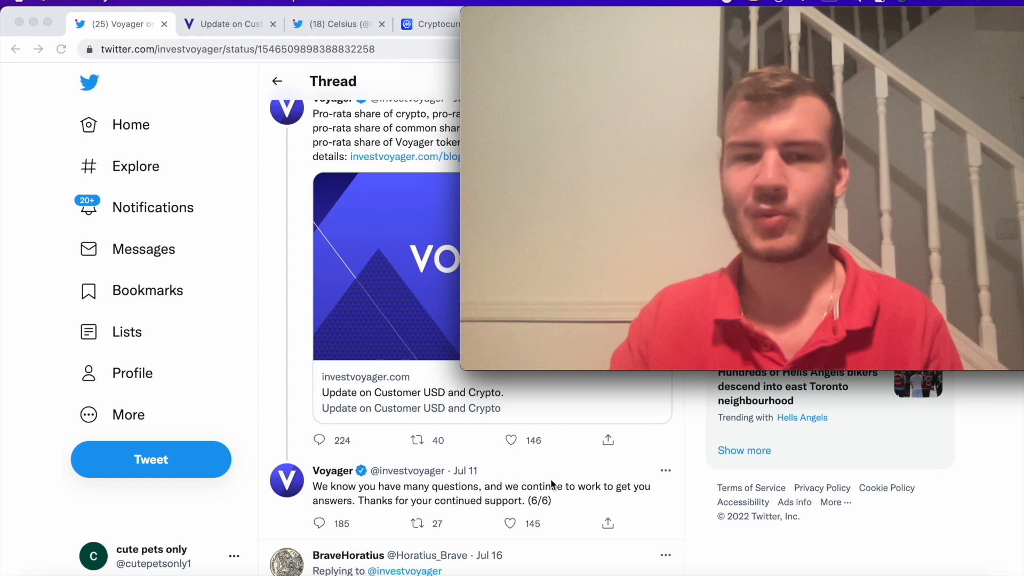
pyautogui.moveTo(557, 558)
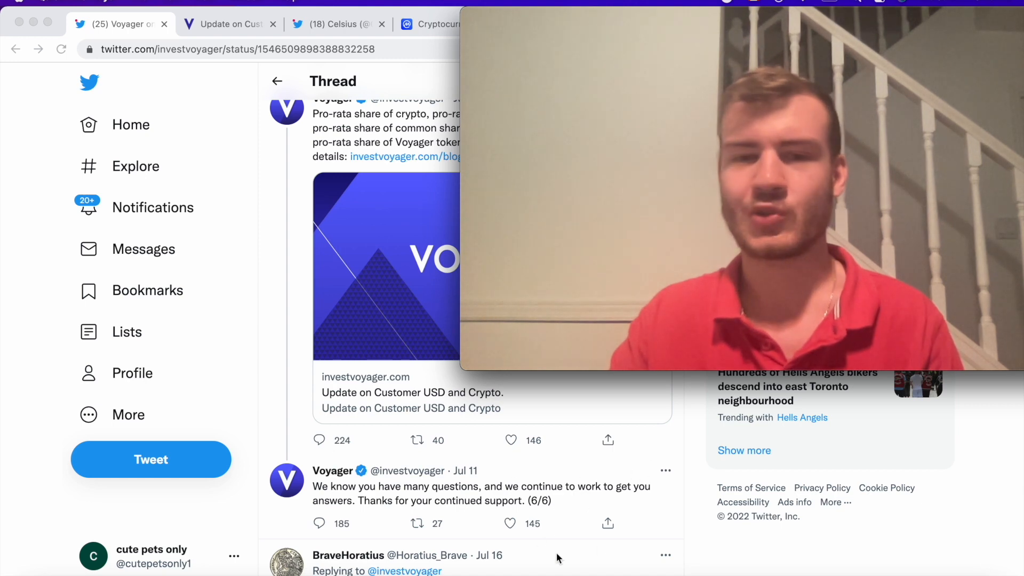
pyautogui.moveTo(516, 540)
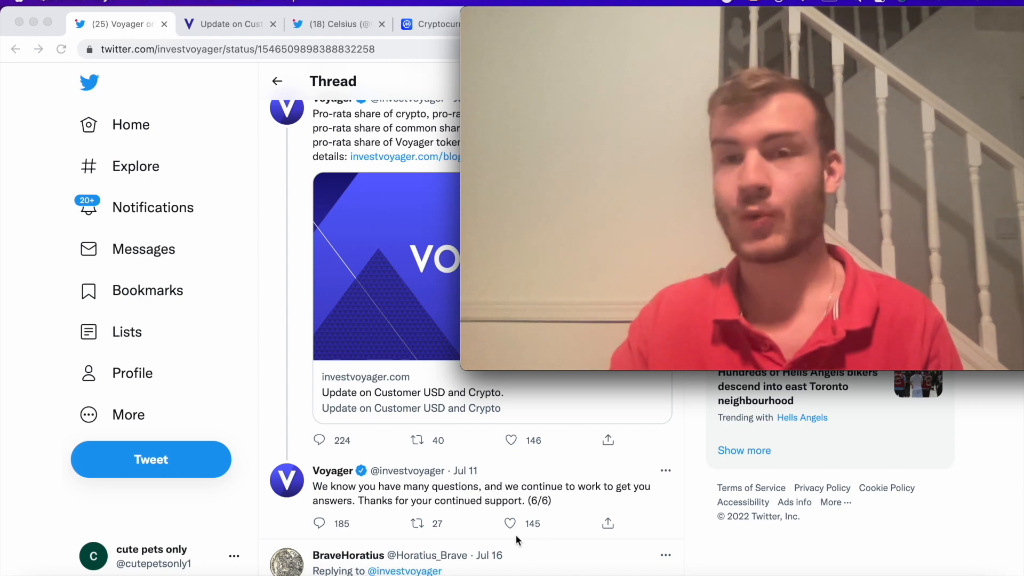